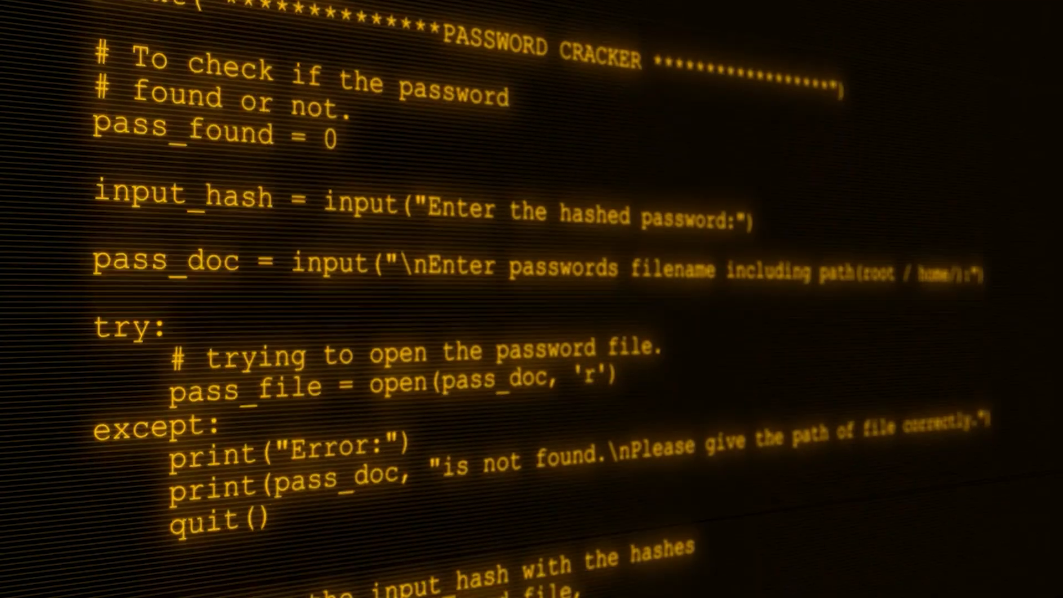
pyautogui.scroll(-3)
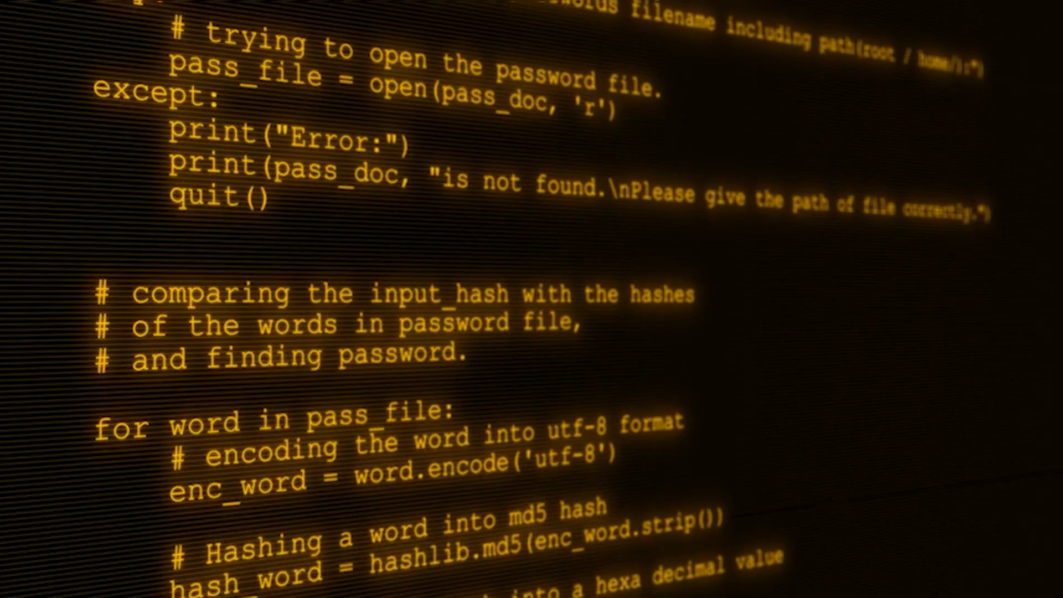